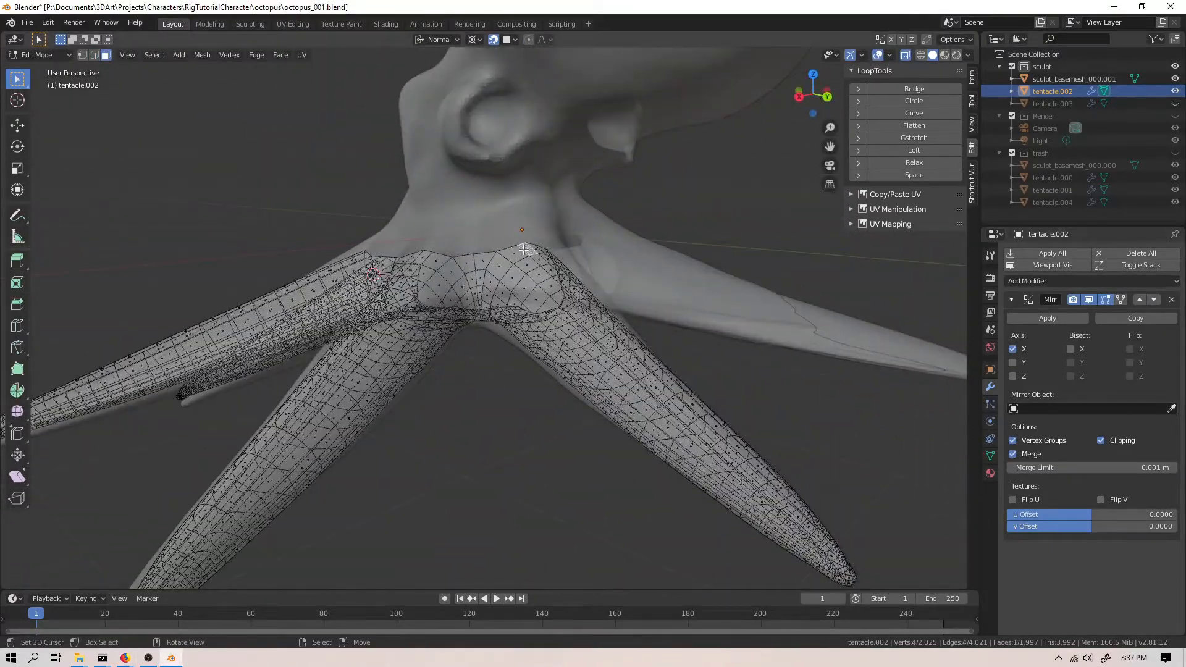
# Isolate tentacle.002 in Local View to inspect its quad edge loops
pyautogui.click(540, 400)
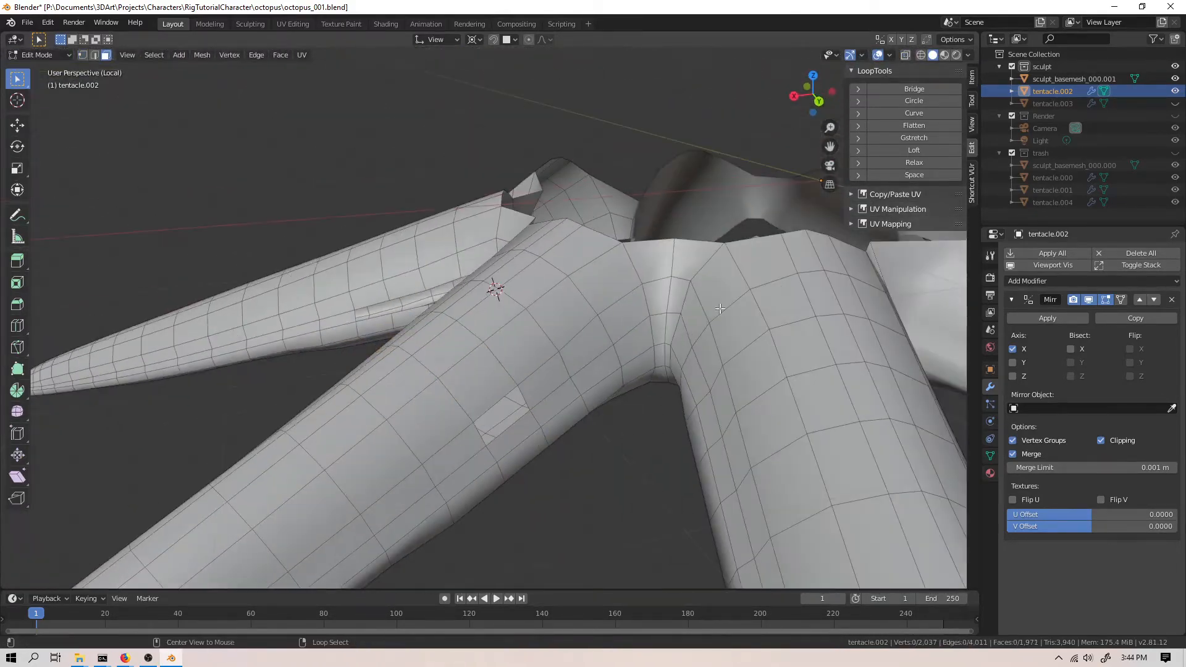
# Show the sculpted octopus together with tentacle.002 in Local View
pyautogui.moveTo(719, 308); pyautogui.dragTo(617, 359)
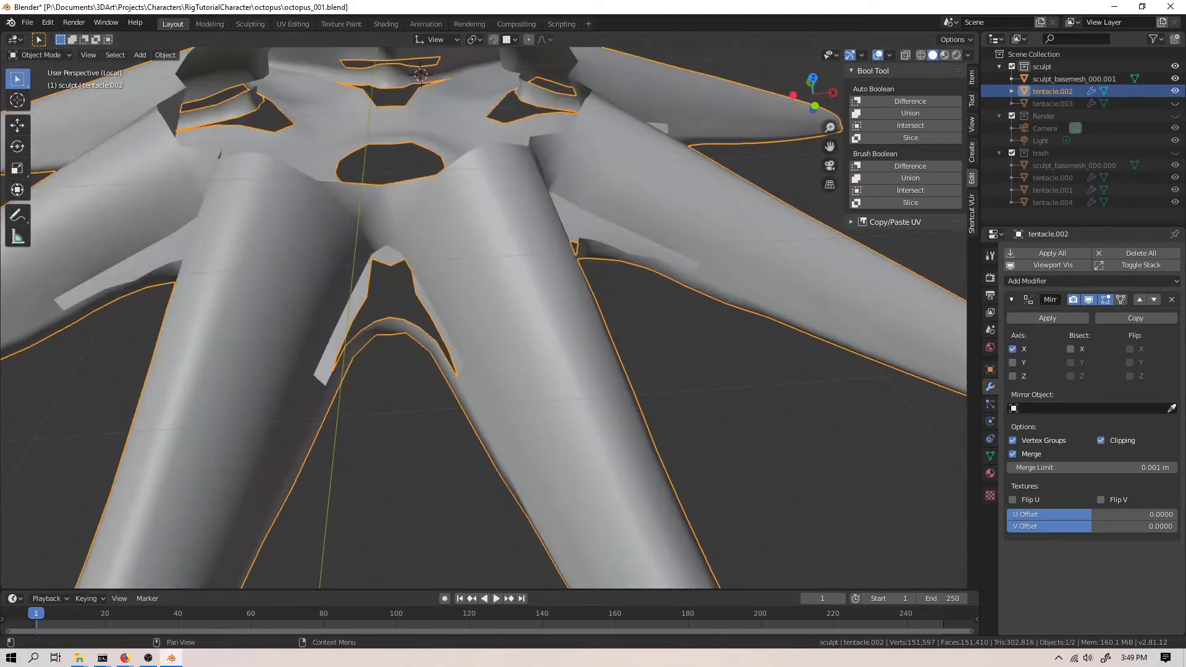
# Edit tentacle.002 and extrude new faces at the tentacle-body junction
pyautogui.press('Tab')
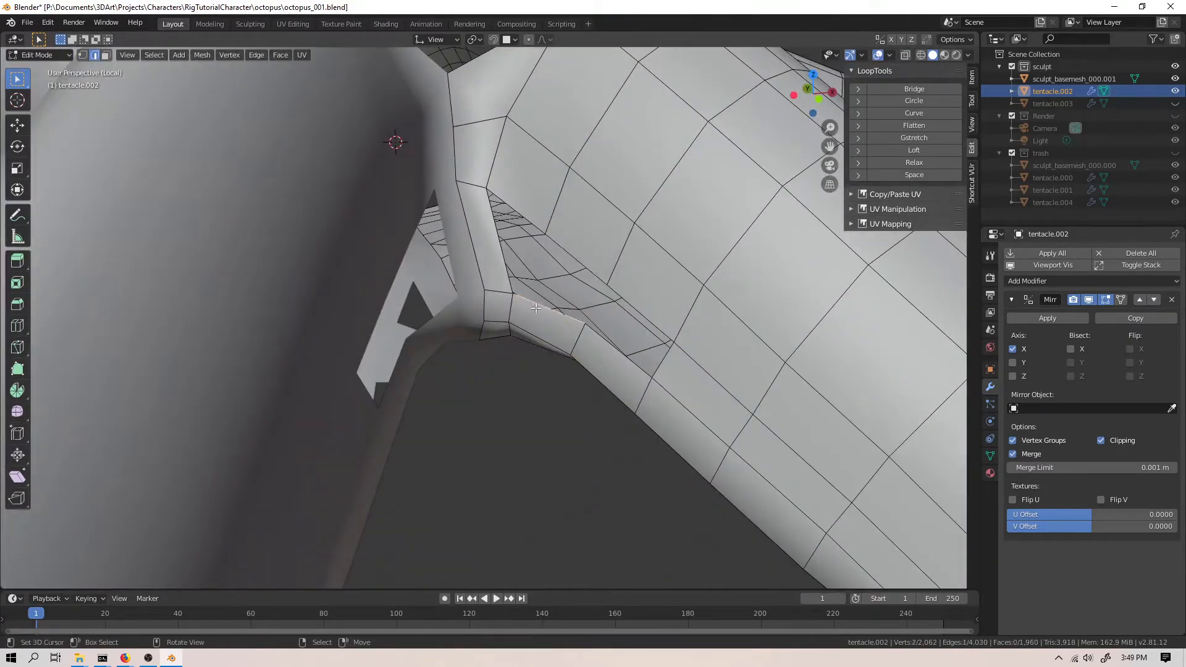
pyautogui.moveTo(535, 308); pyautogui.dragTo(506, 215)
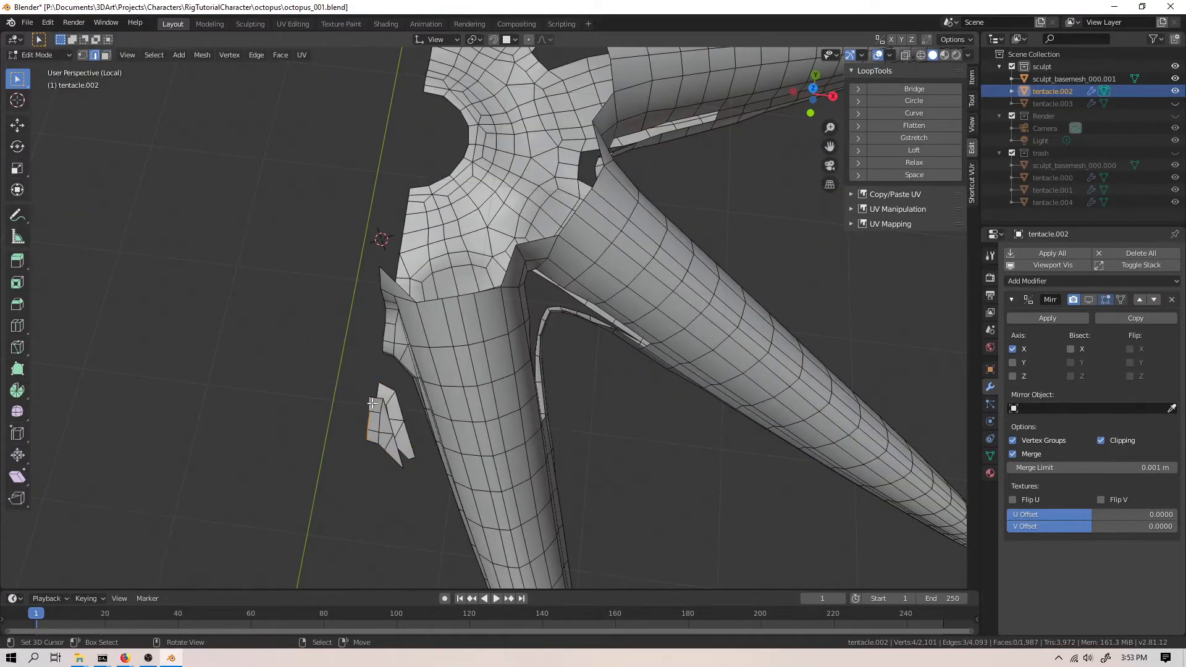
# Extrude edges to bridge the underside of a tentacle junction with new faces
pyautogui.press('shift+d')
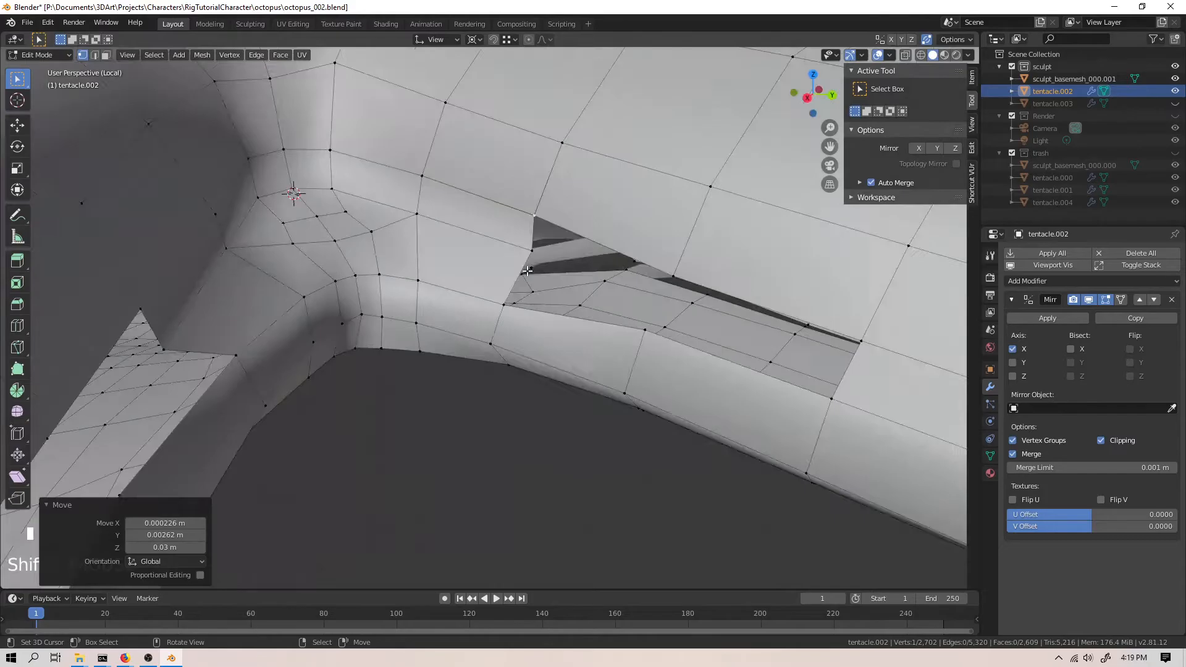
# Reposition vertices and fill quad faces around the body's central ring, saving as octopus_003.blend
pyautogui.moveTo(530, 303); pyautogui.dragTo(720, 276)
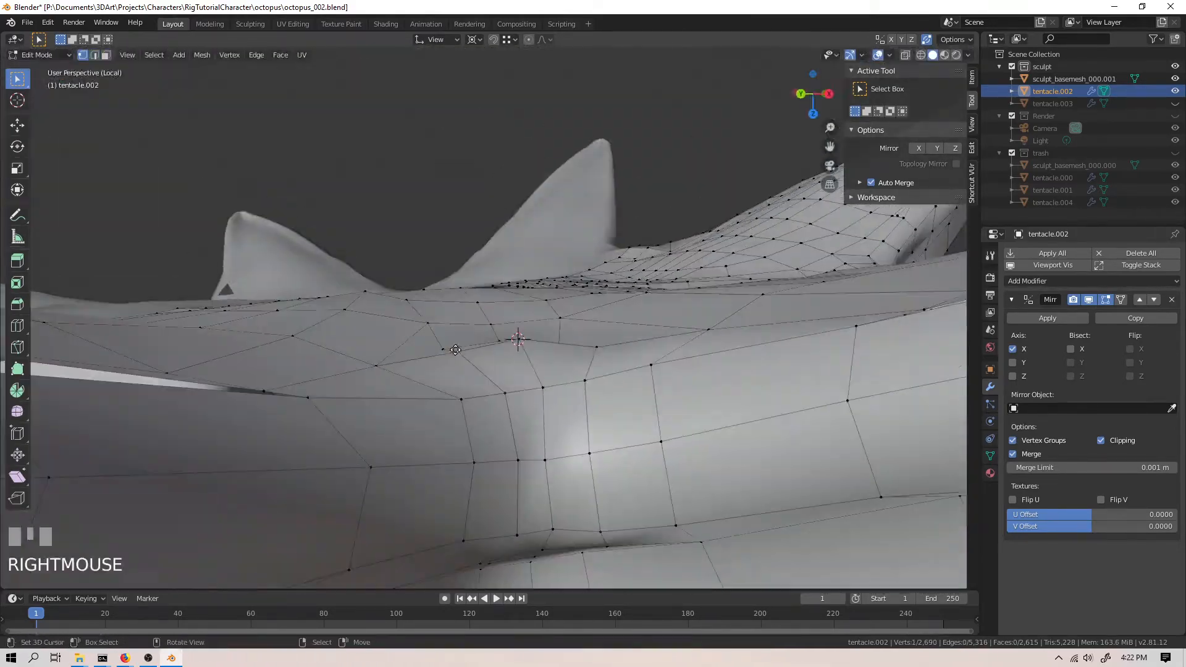
pyautogui.moveTo(514, 341); pyautogui.dragTo(499, 280)
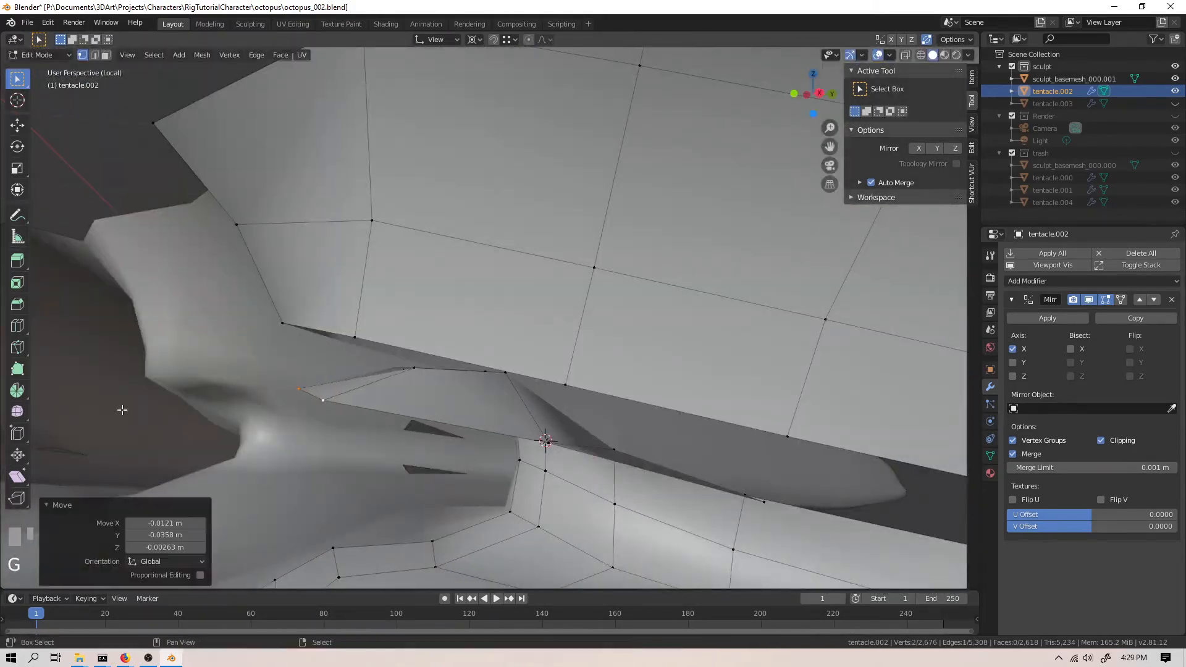
pyautogui.scroll(-3)
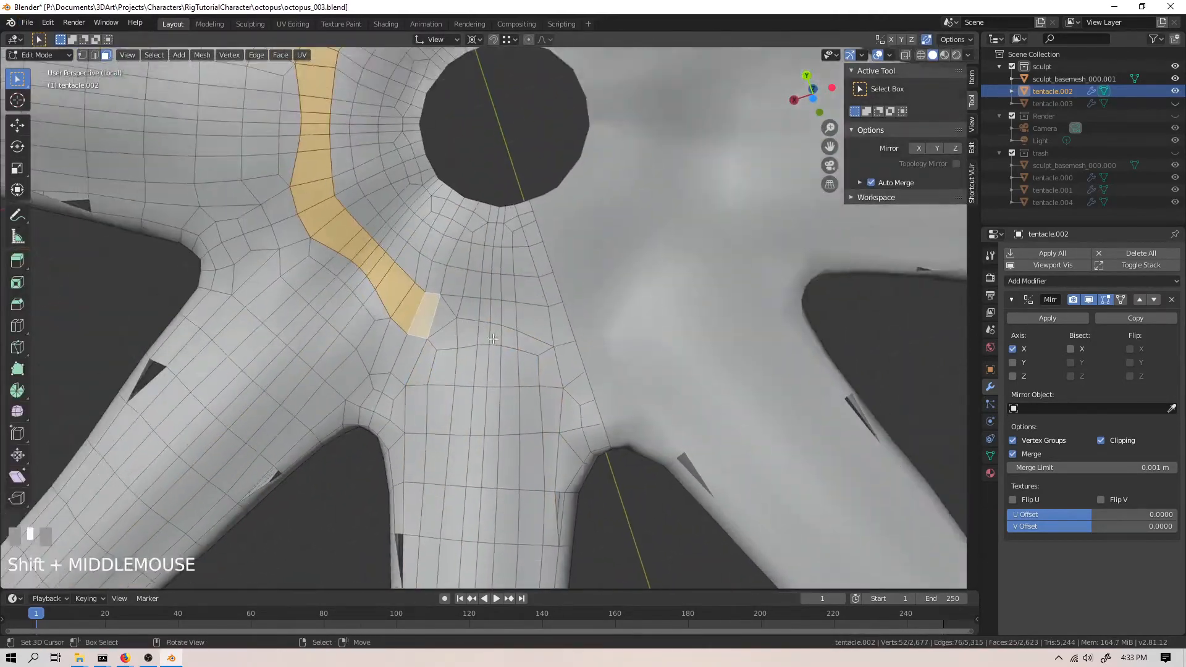
# Check the sculpt, then merge vertices to tidy the edge loops at the tentacle crotch
pyautogui.press('Tab')
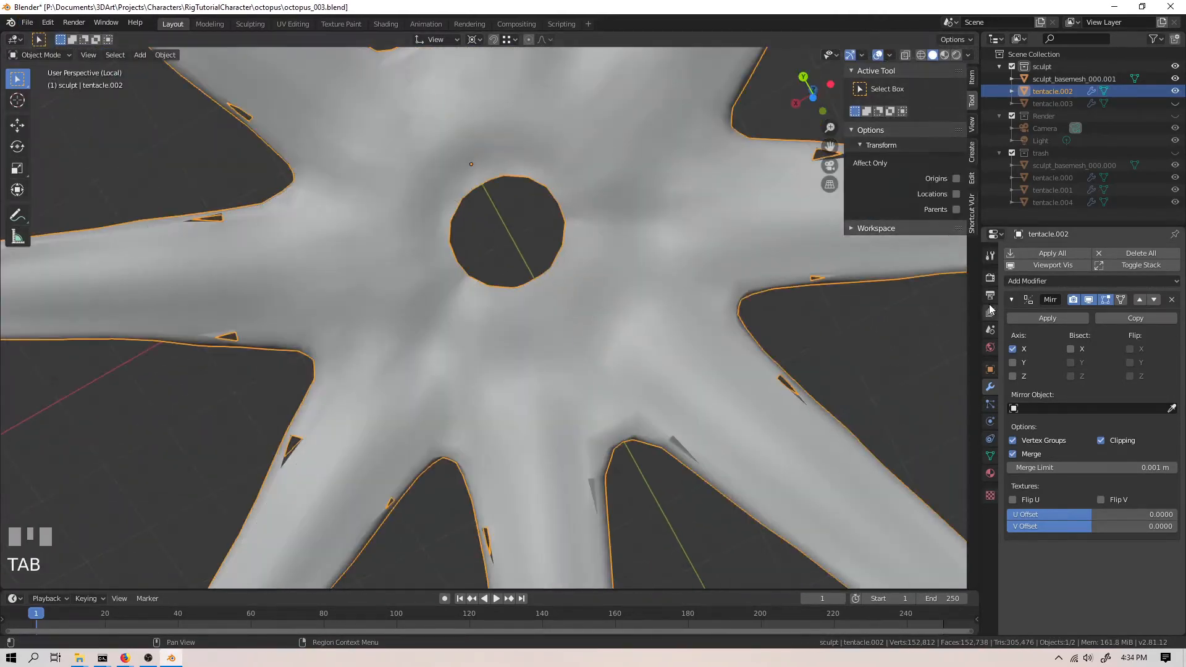
pyautogui.press('Tab')
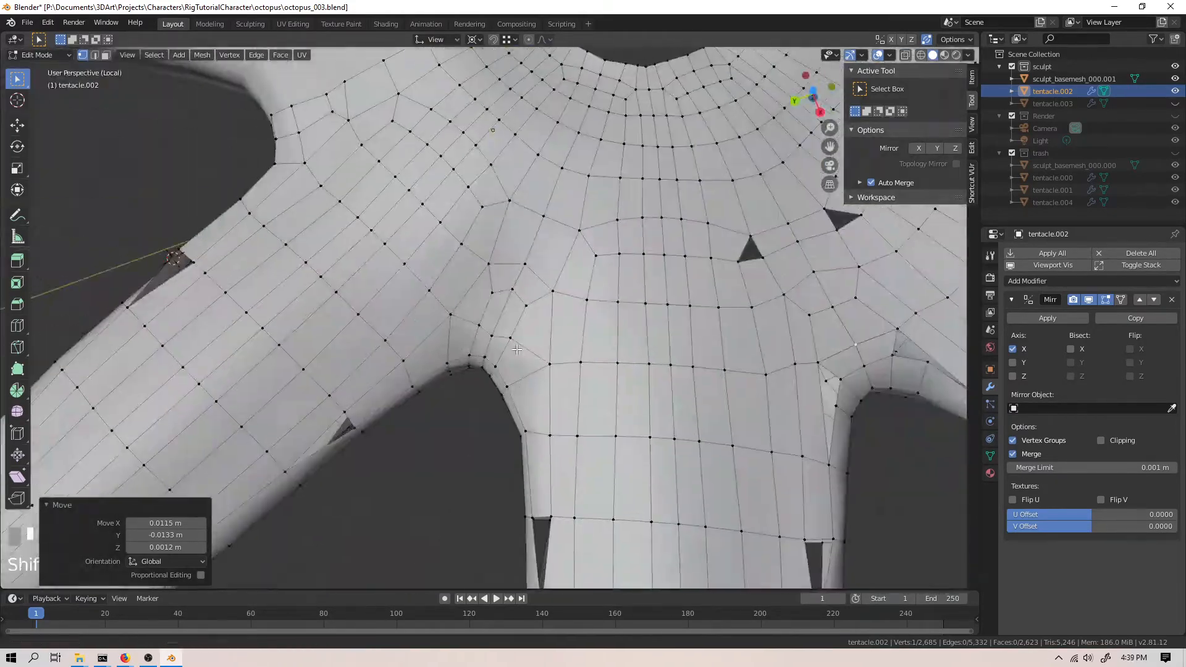
pyautogui.press('alt+m')
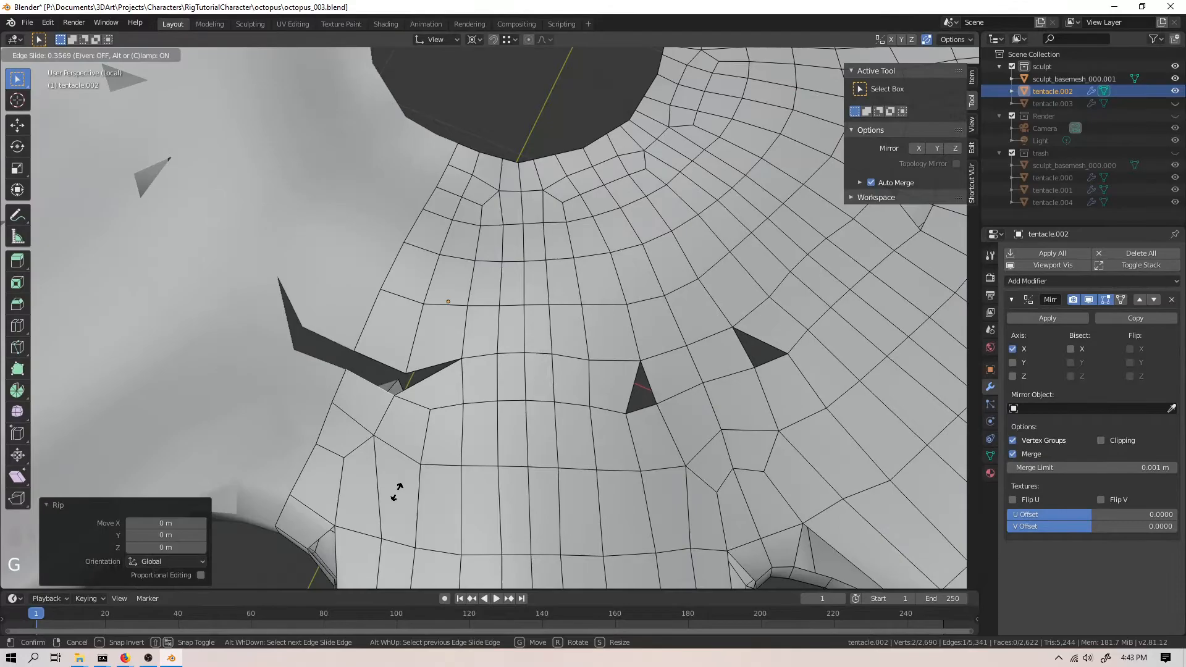
pyautogui.scroll(-3)
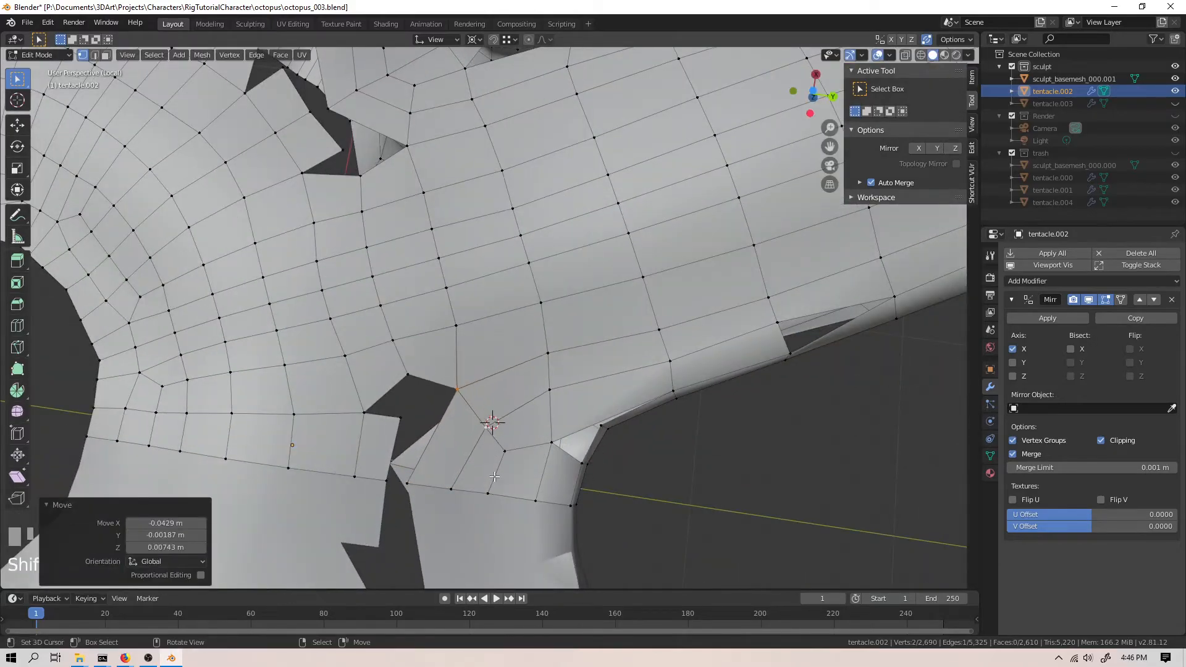
# Move vertices to reshape the junction where two tentacles meet, leaving small gaps
pyautogui.moveTo(492, 424); pyautogui.dragTo(318, 374)
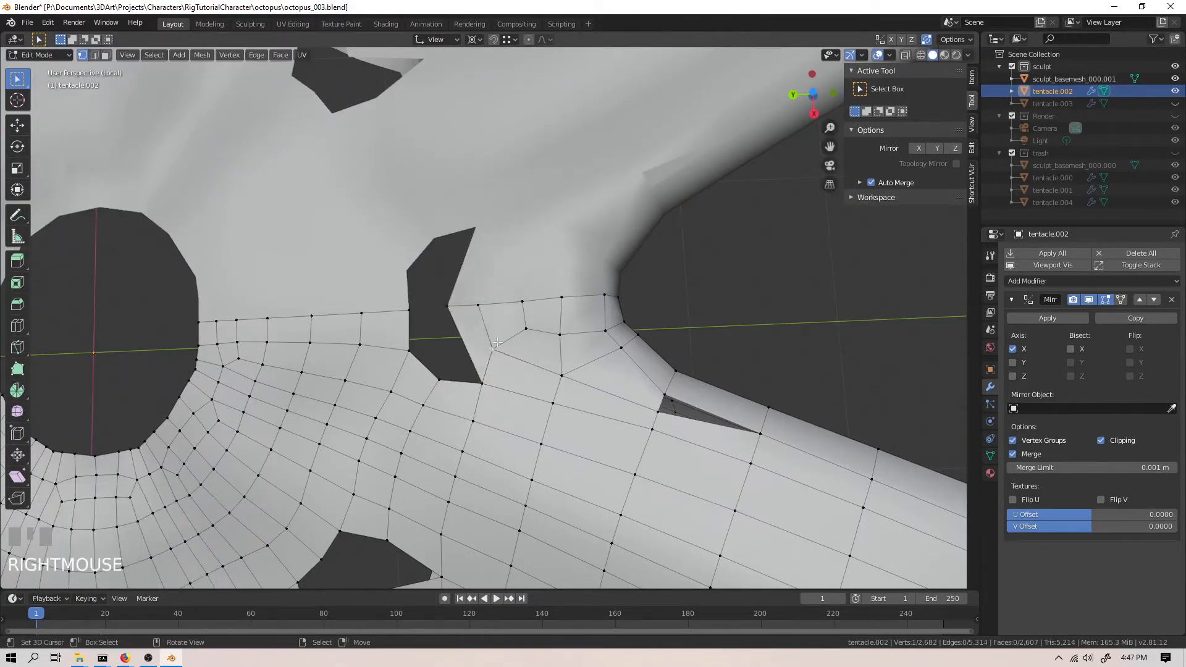
pyautogui.moveTo(492, 341); pyautogui.dragTo(442, 271)
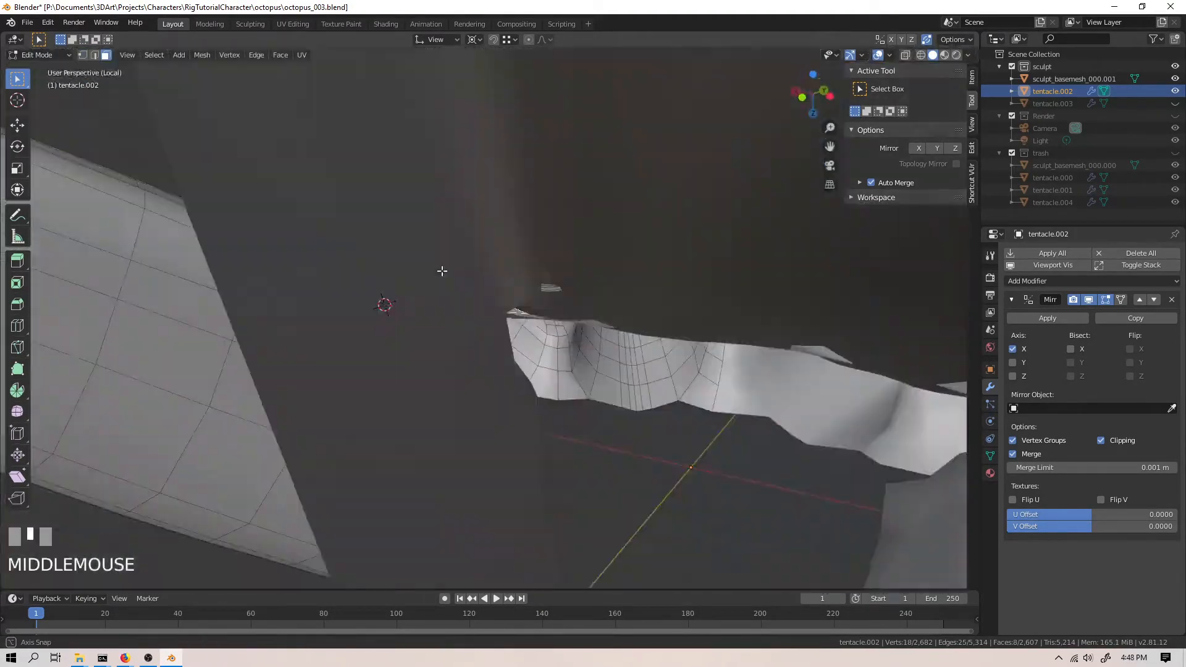
pyautogui.press('g')
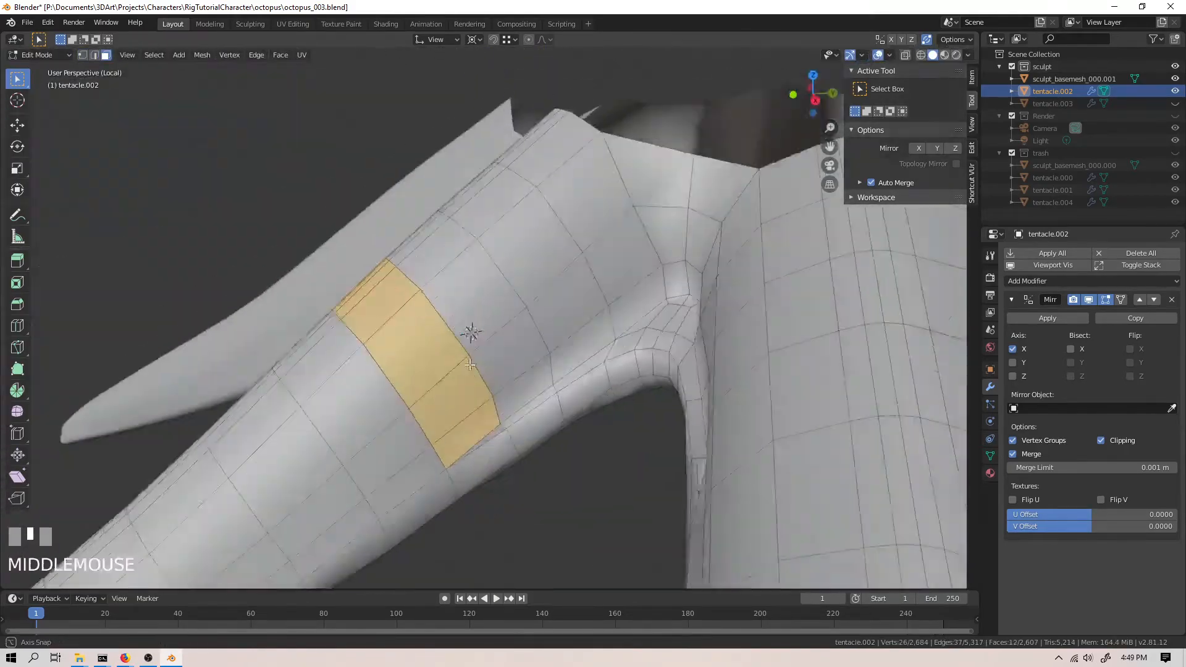
pyautogui.moveTo(470, 364); pyautogui.dragTo(441, 409)
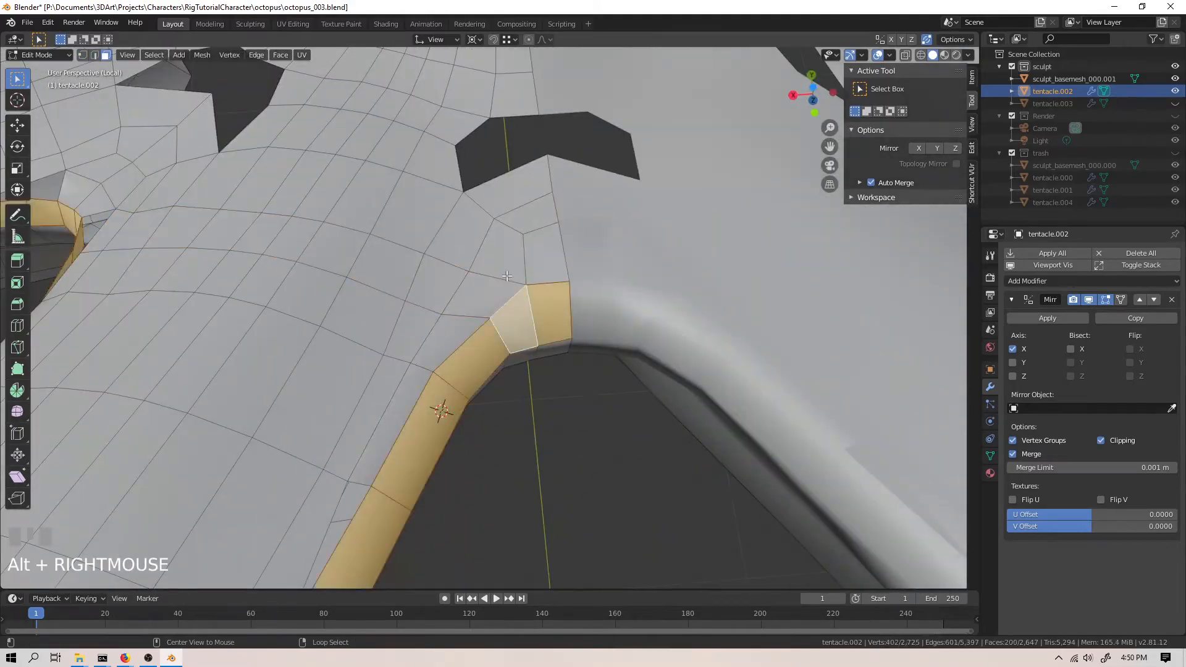
pyautogui.moveTo(506, 276); pyautogui.dragTo(456, 380)
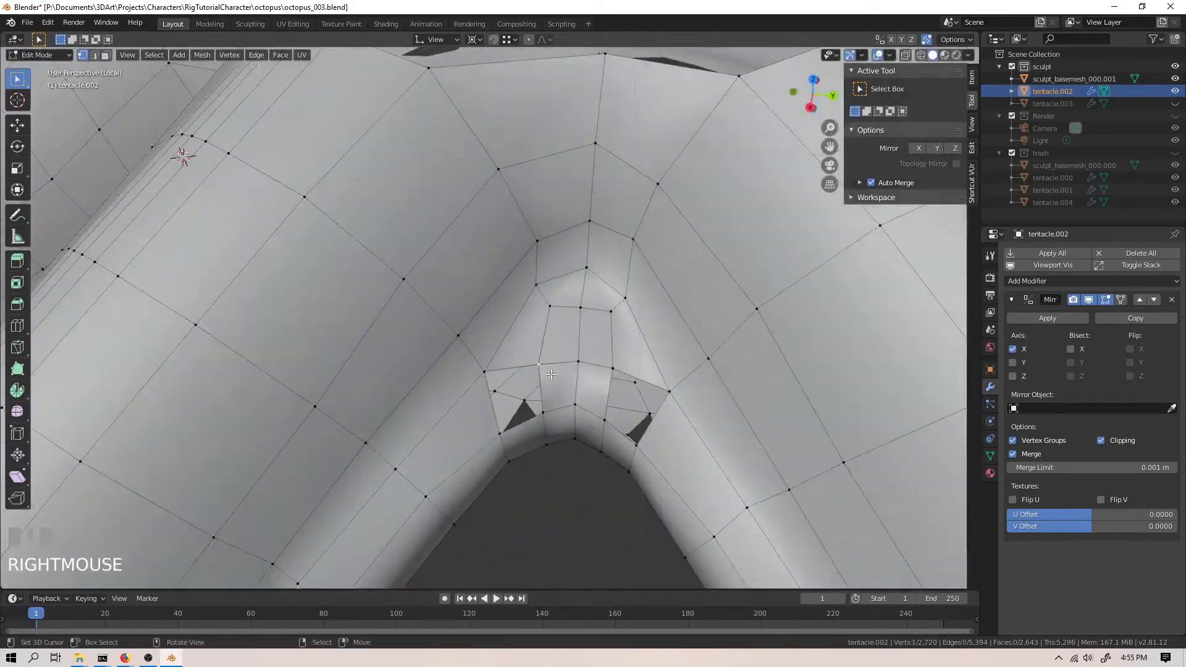
# Add quad loops across the tentacle junction undersides working in vertex mode
pyautogui.moveTo(552, 375); pyautogui.dragTo(405, 218)
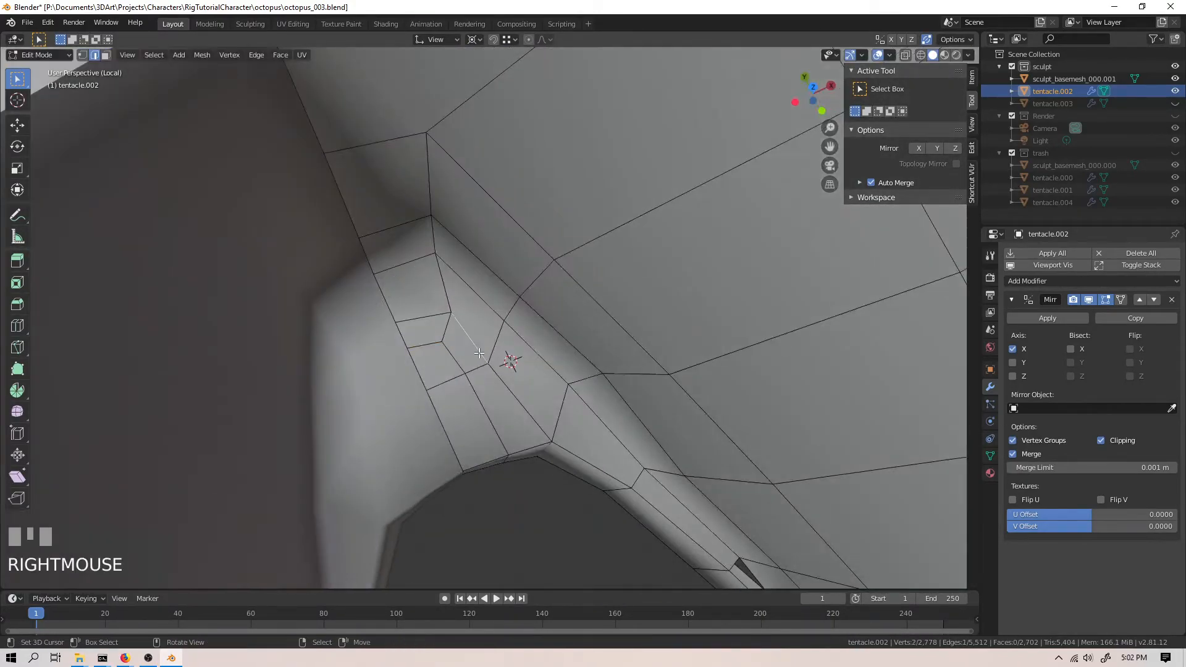
pyautogui.moveTo(506, 363); pyautogui.dragTo(560, 325)
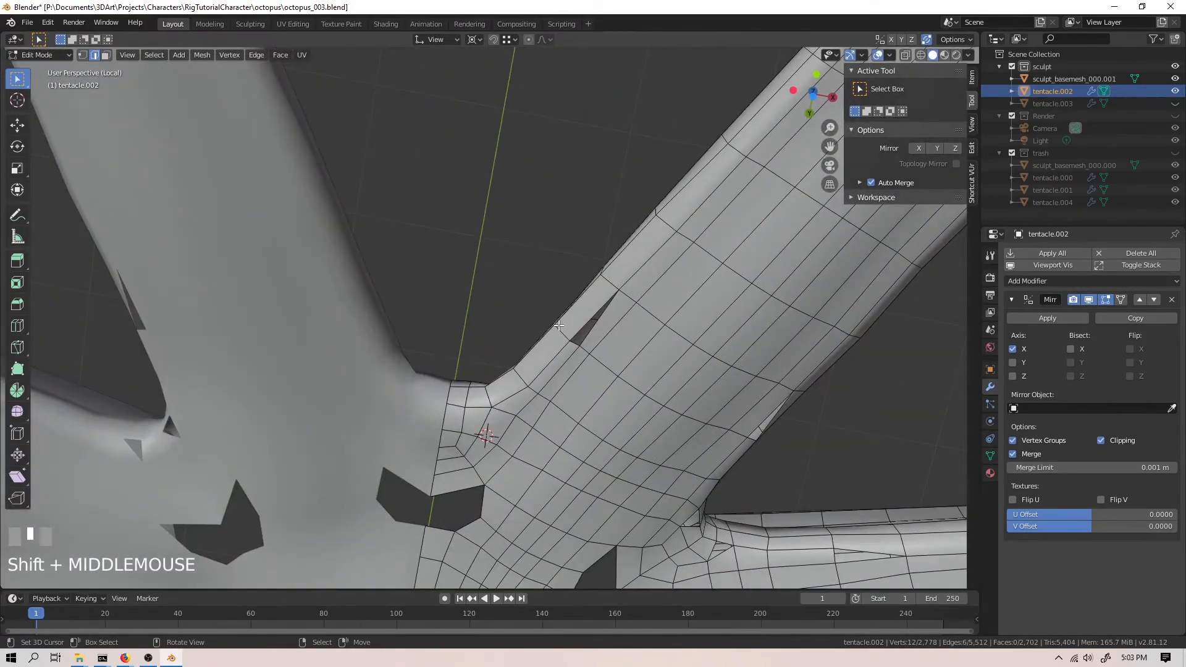
pyautogui.moveTo(559, 325); pyautogui.dragTo(590, 348)
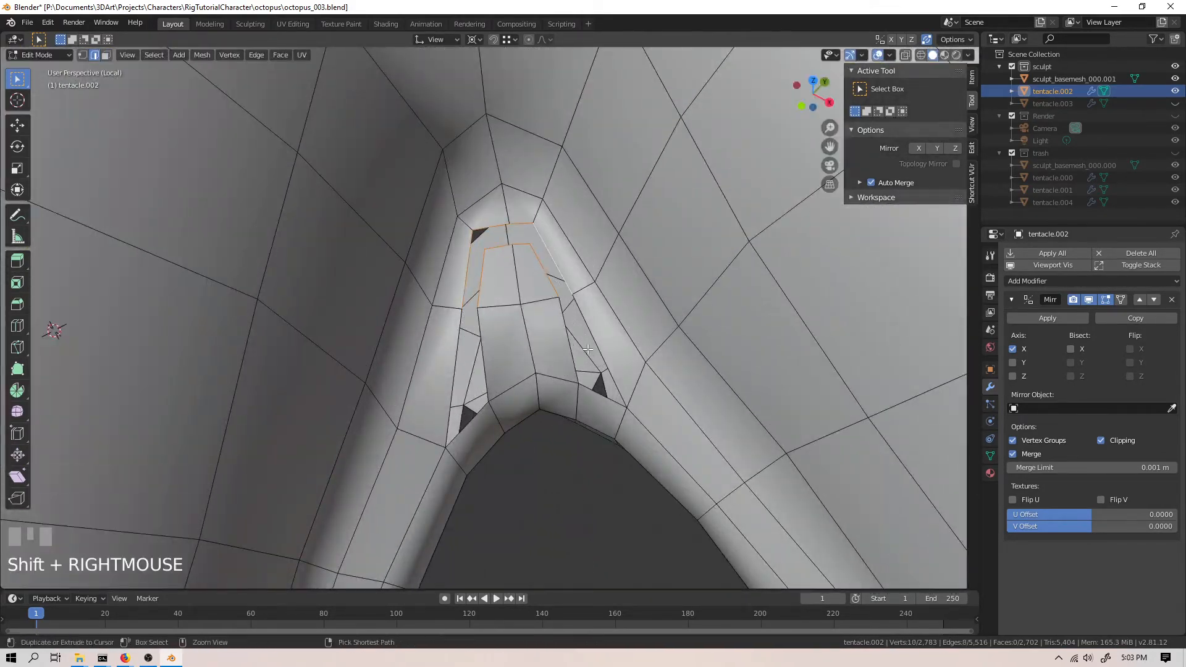
pyautogui.press('r')
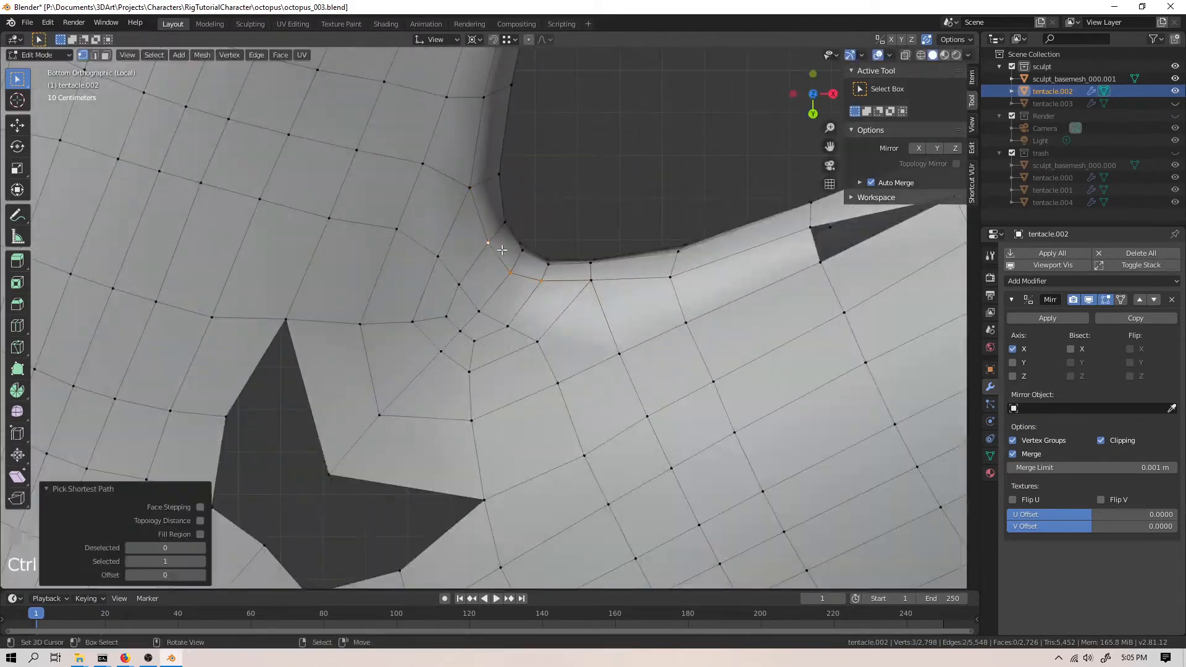
pyautogui.press('v')
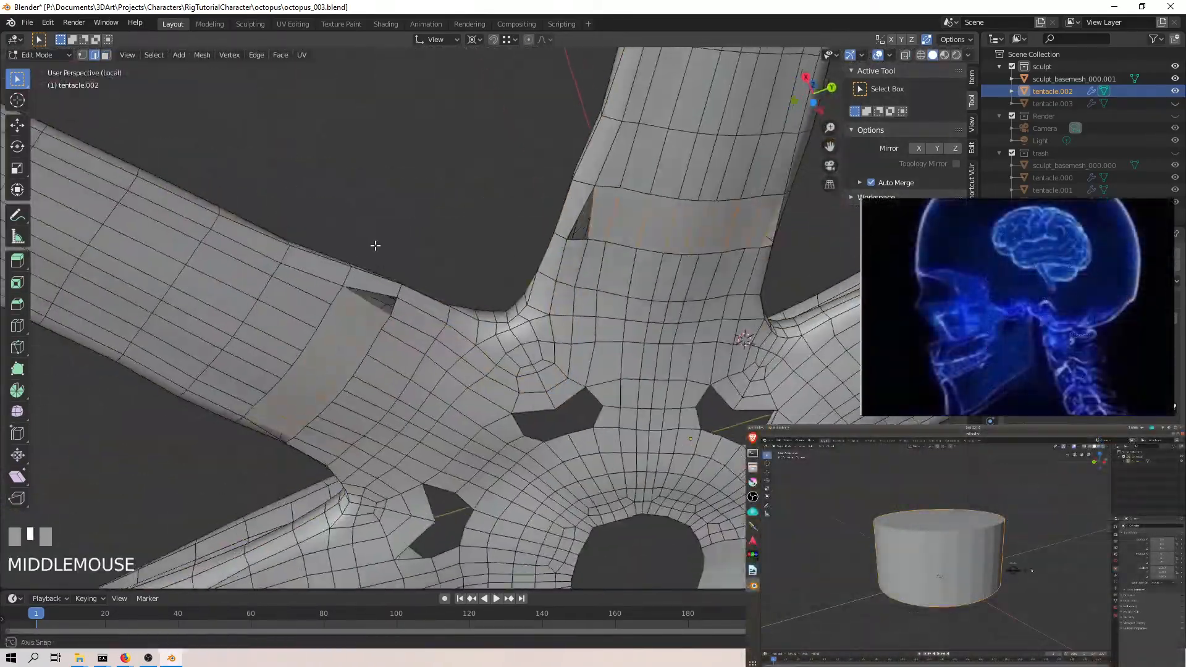
# Relax the face loops along the tentacle with LoopTools for even spacing
pyautogui.moveTo(374, 246); pyautogui.dragTo(510, 356)
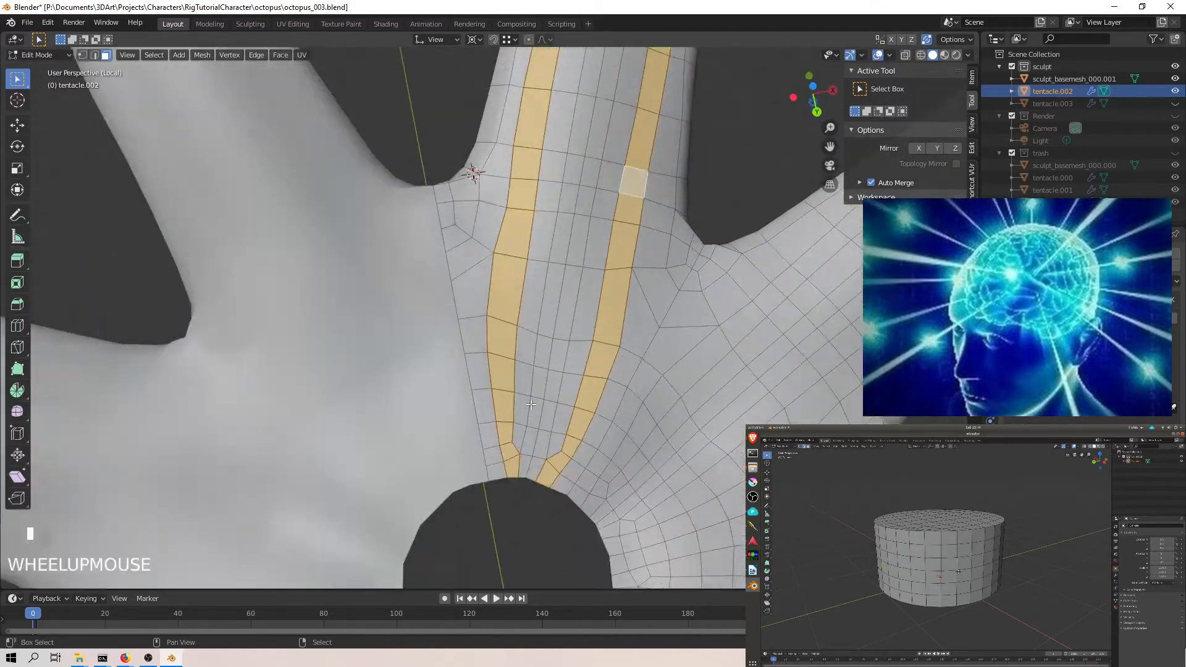
pyautogui.scroll(-3)
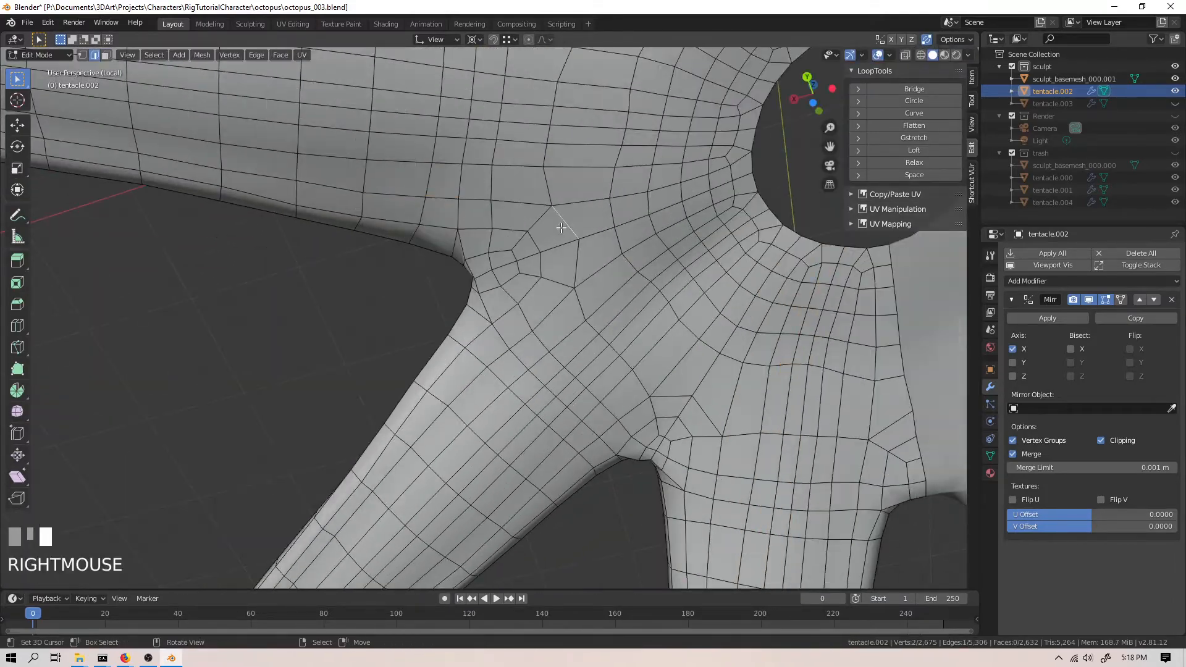
# Save as octopus_004.blend, add a Displace modifier and extrude faces up the octopus body
pyautogui.scroll(-3)
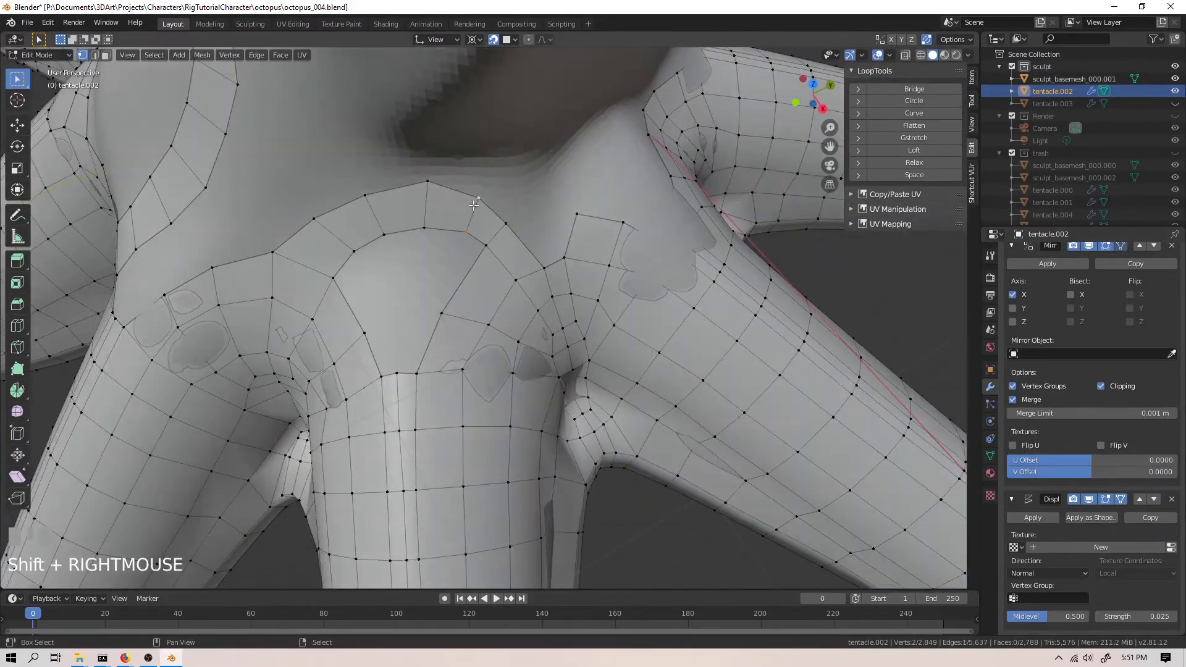
pyautogui.press('g')
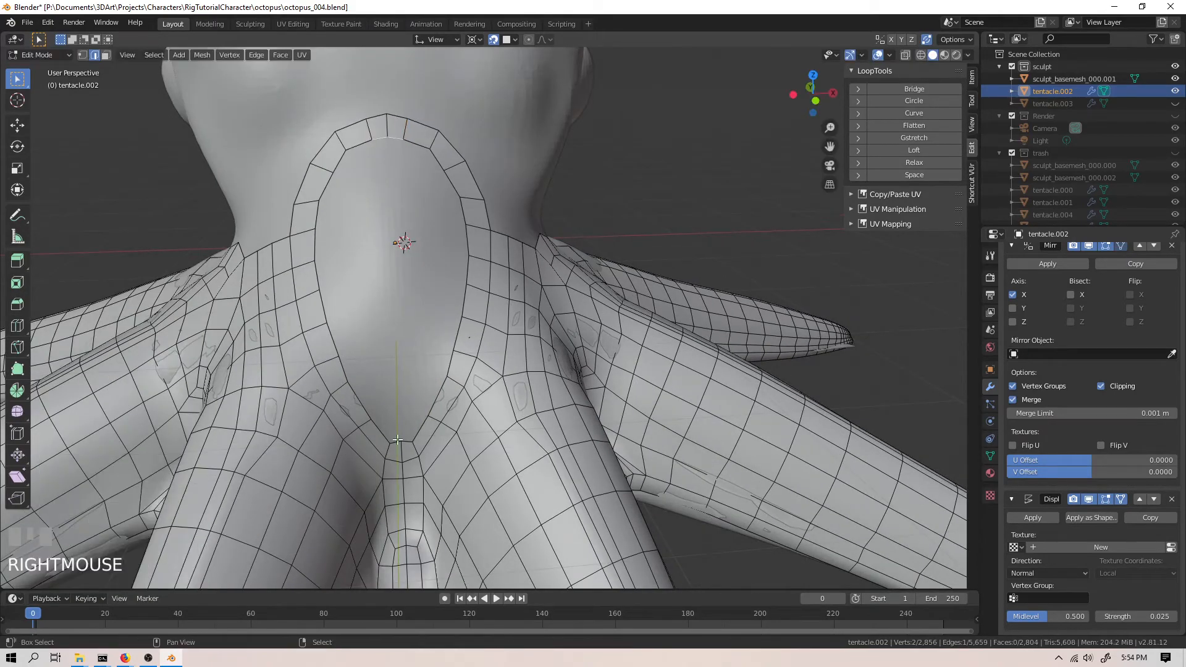
# Space the body loop evenly with LoopTools and move its vertices up toward the eyes
pyautogui.press('G')
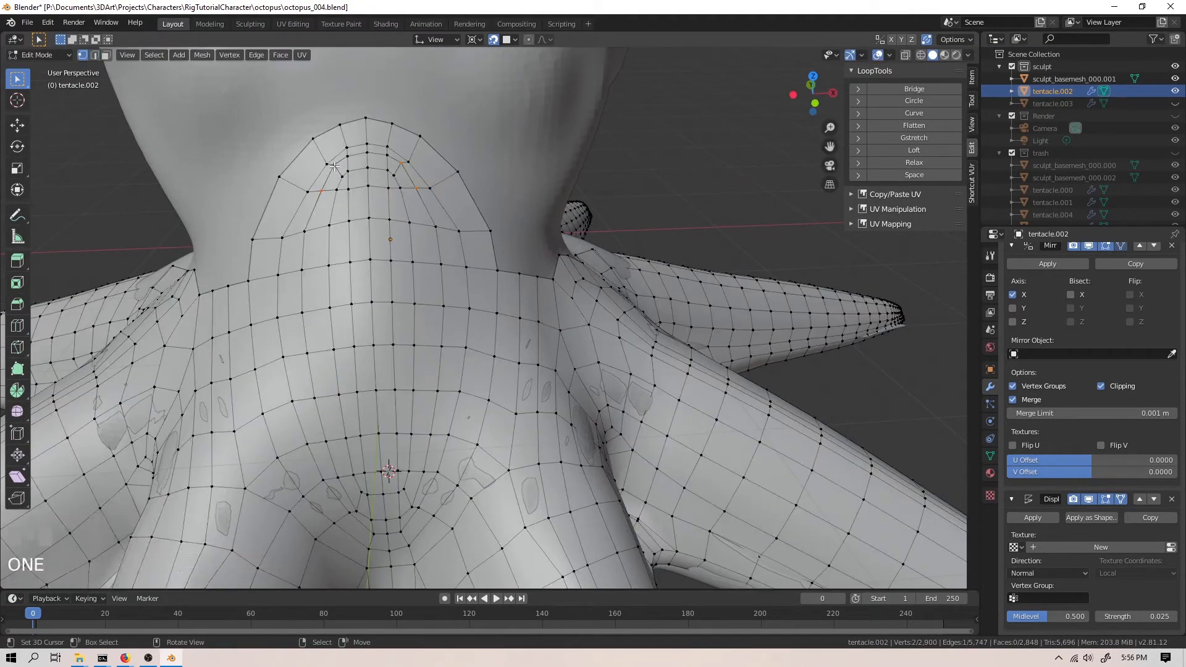
pyautogui.click(913, 174)
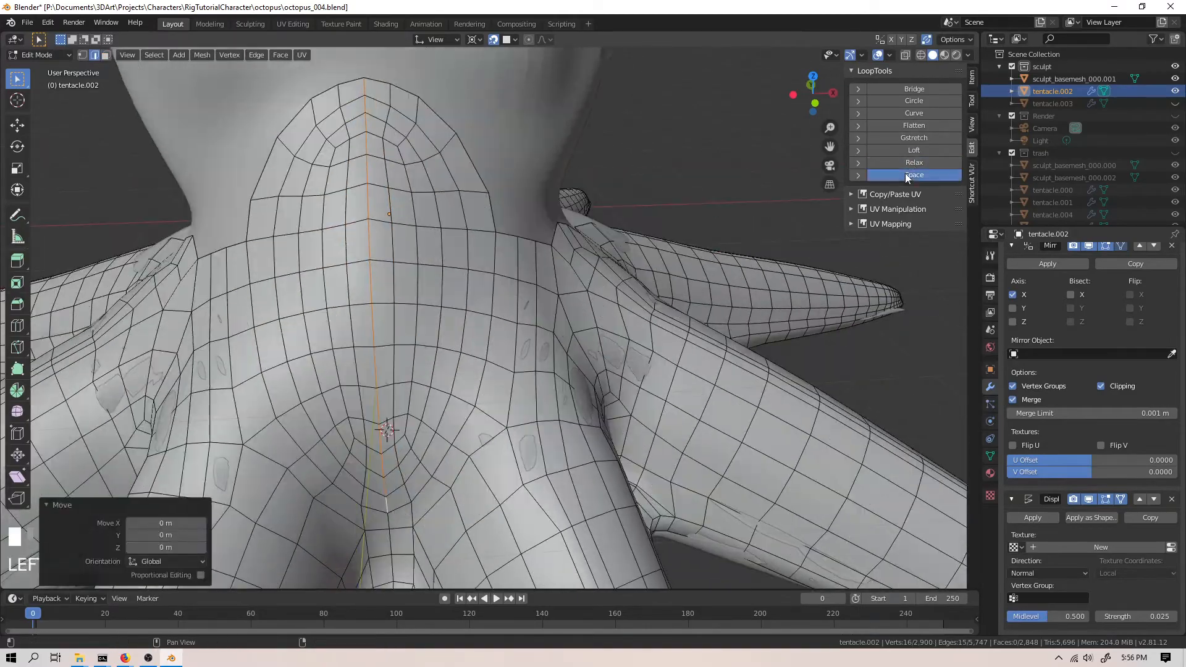
pyautogui.press('g')
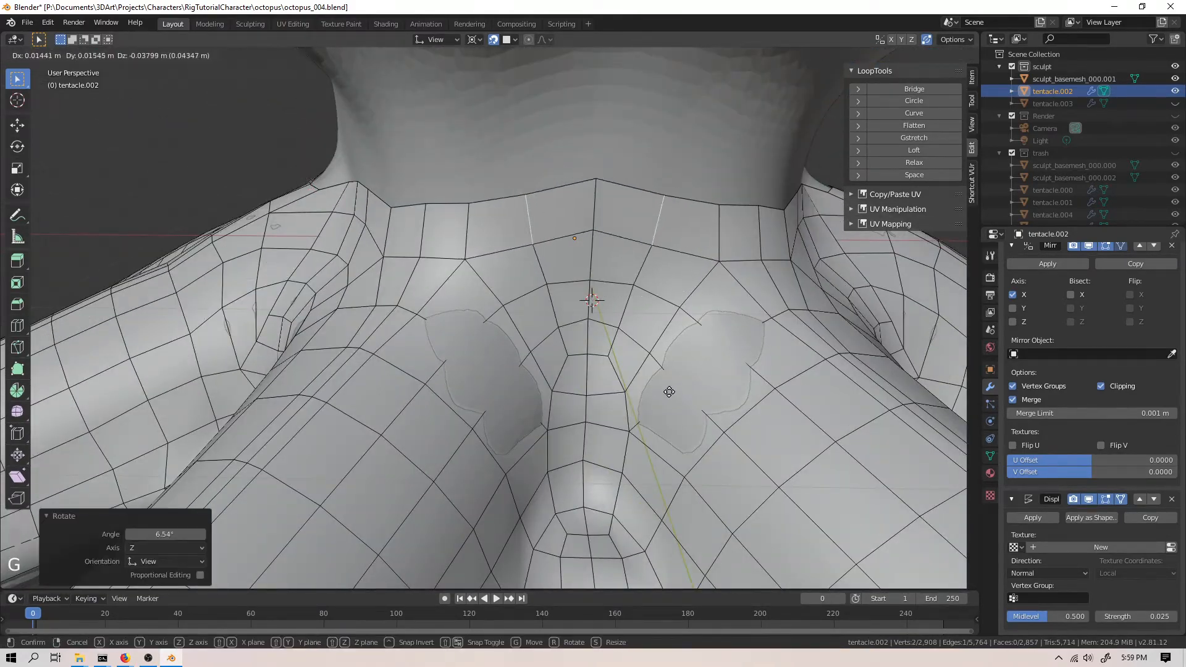
pyautogui.rightClick(331, 320)
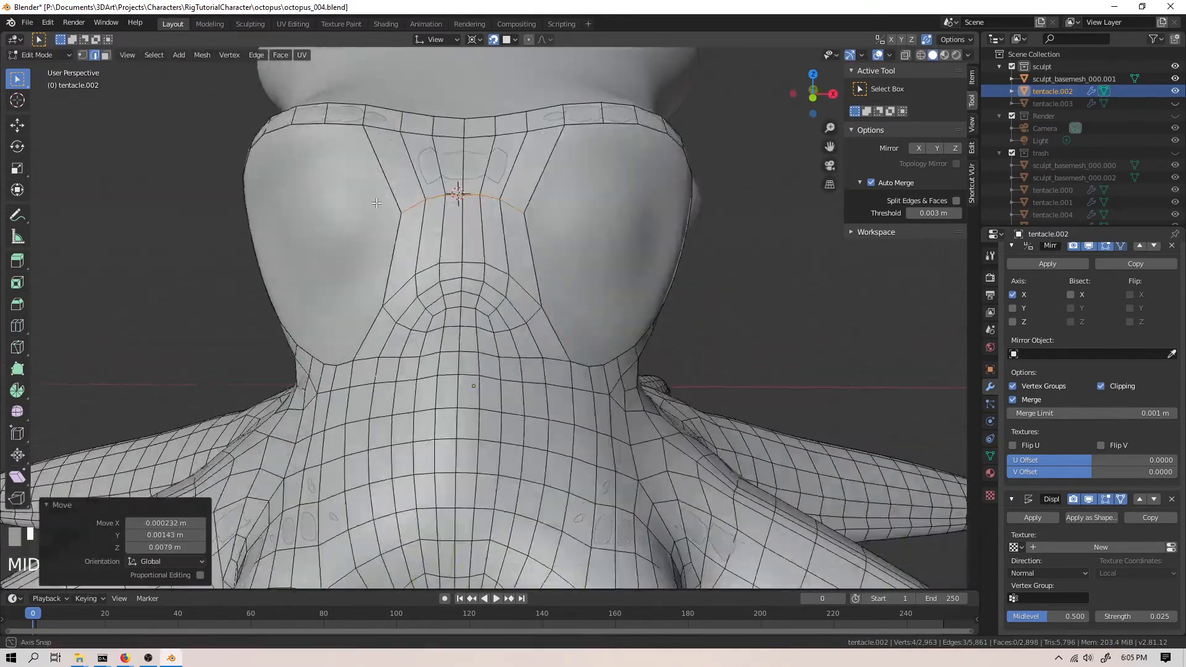
# Undo a mistaken eye loop, then merge vertices to close the face rings around the eyes
pyautogui.press('ctrl+z')
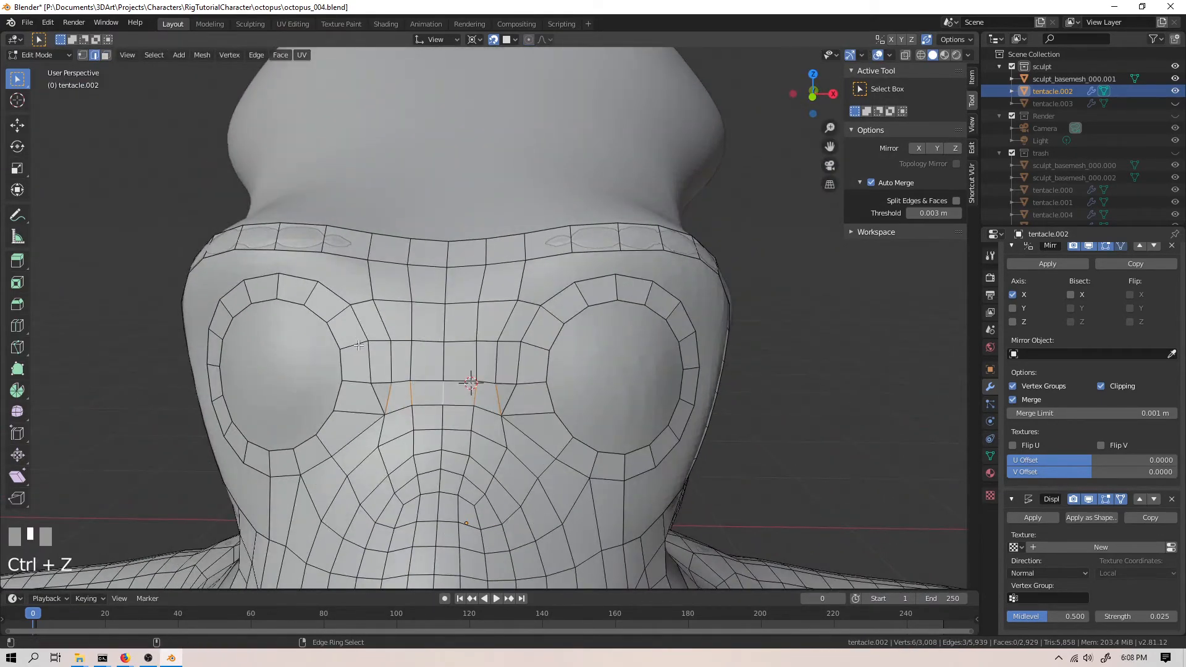
pyautogui.press('alt+m')
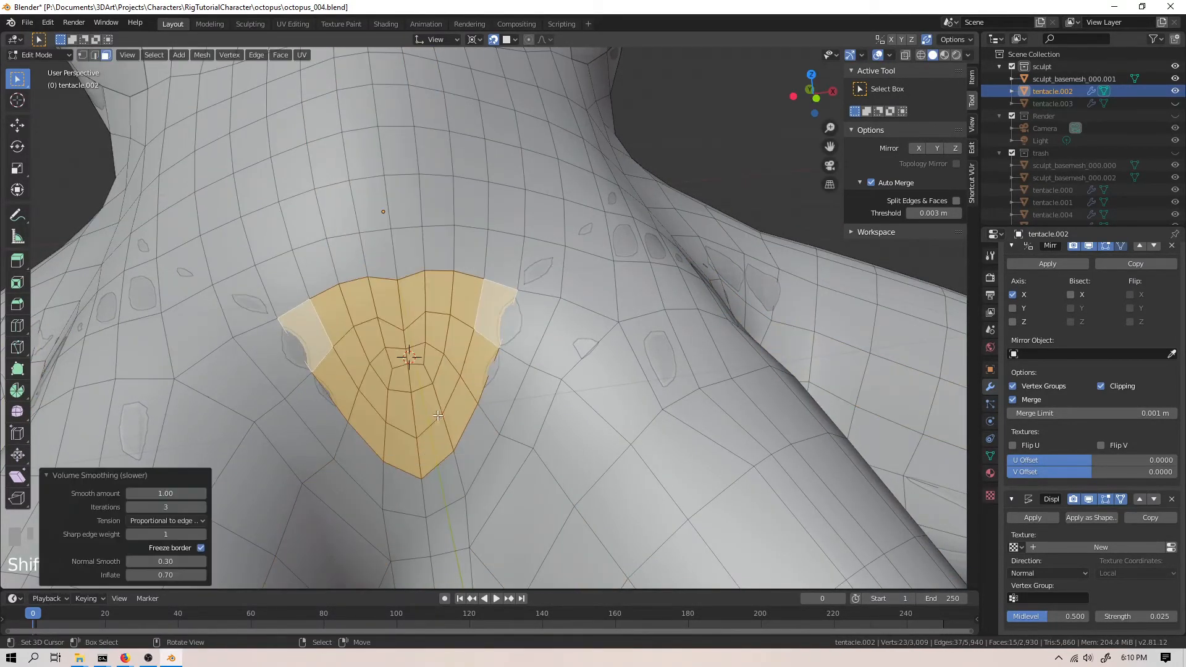
# Grab and reposition vertices where the tentacles join the body
pyautogui.press('g')
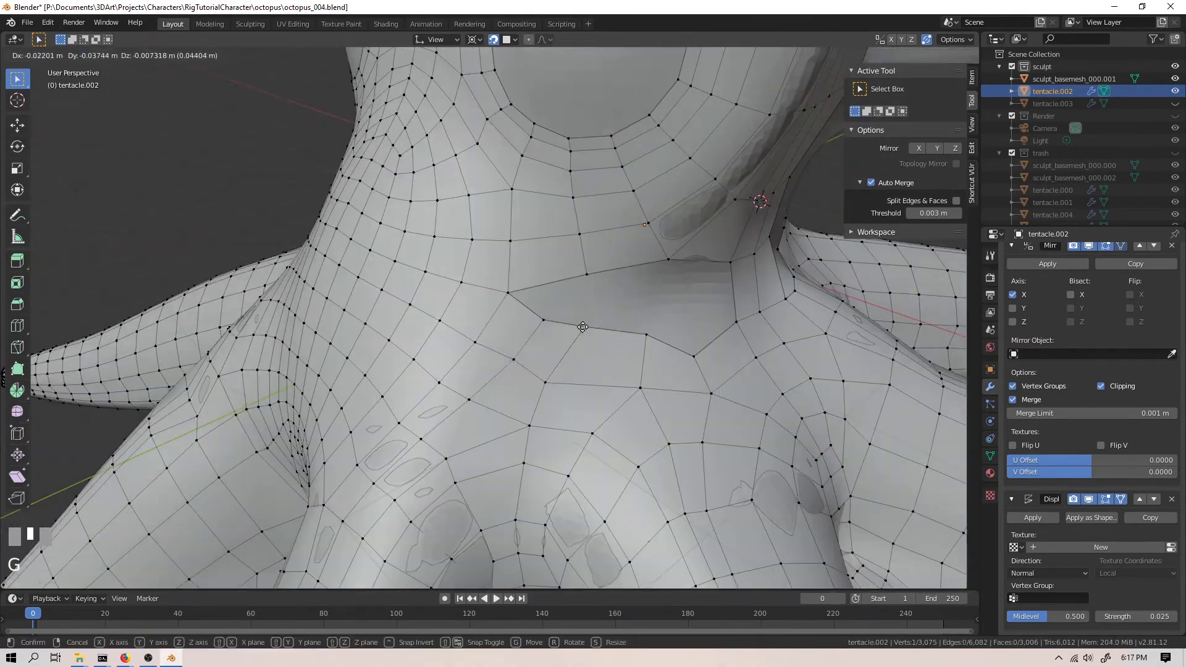
# Insert a loop cut to densify the quads around and below the eyes
pyautogui.press('ctrl+r')
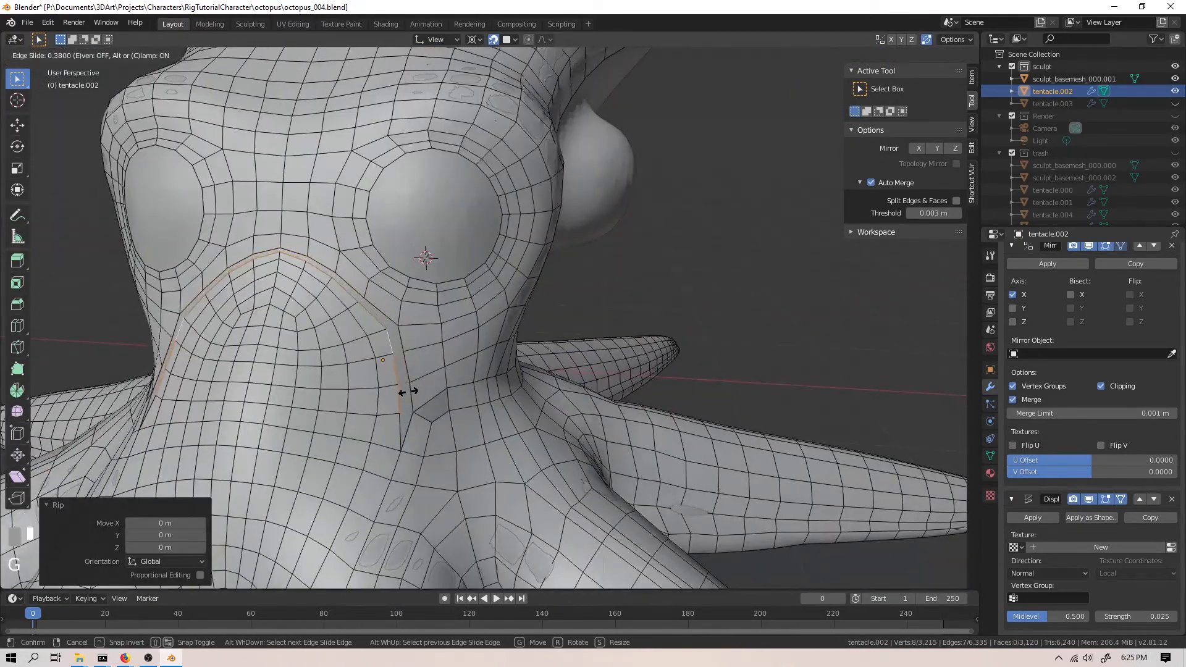
# Zoom toward the underside to build face rings around the mouth opening
pyautogui.scroll(3)
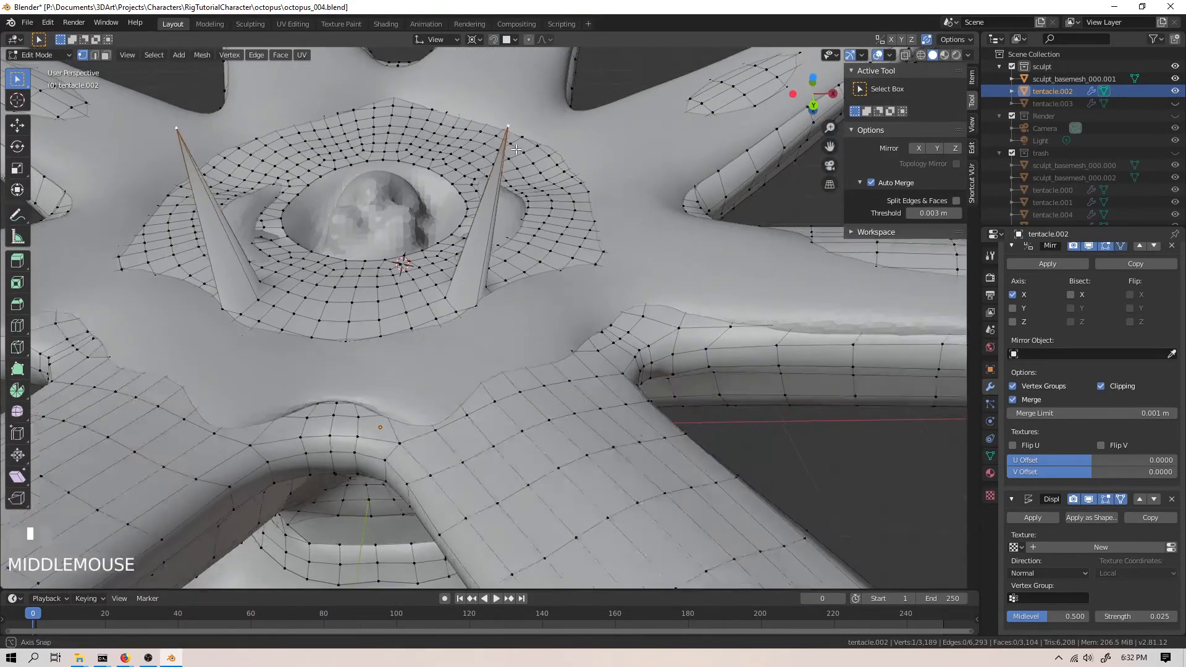
# Zoom in on the top of the head to extend and relax the face loops there
pyautogui.scroll(3)
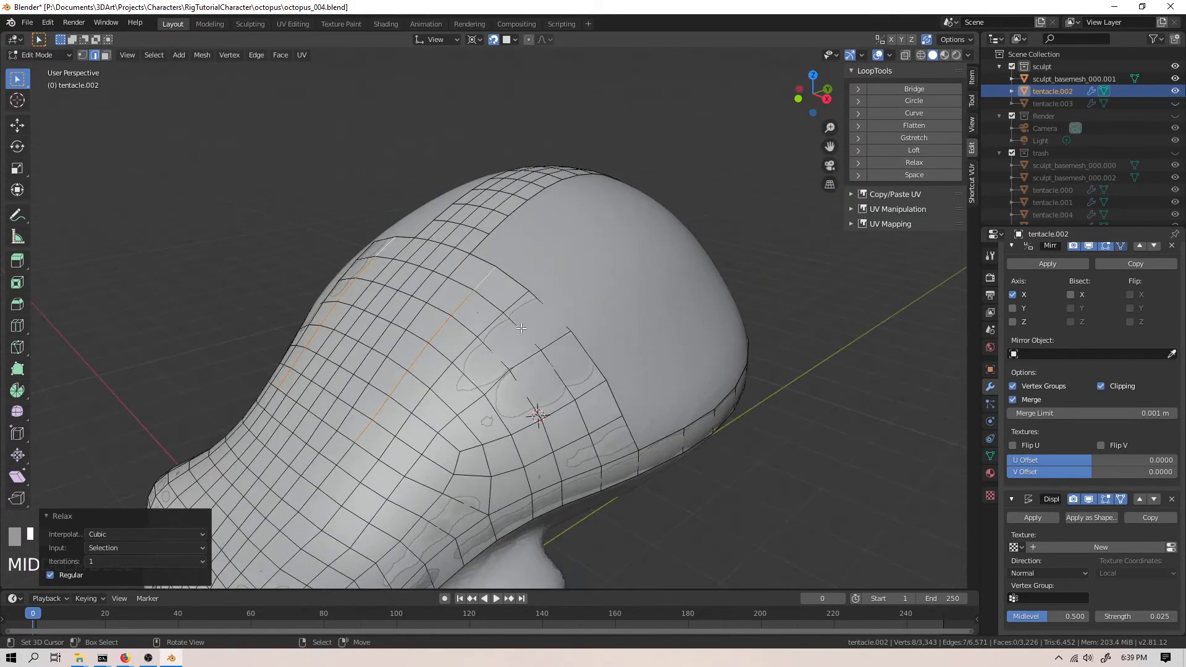
# Switch to octopus_005.blend and orbit to view the whole octopus subdivided at level 2
pyautogui.moveTo(520, 329); pyautogui.dragTo(514, 470)
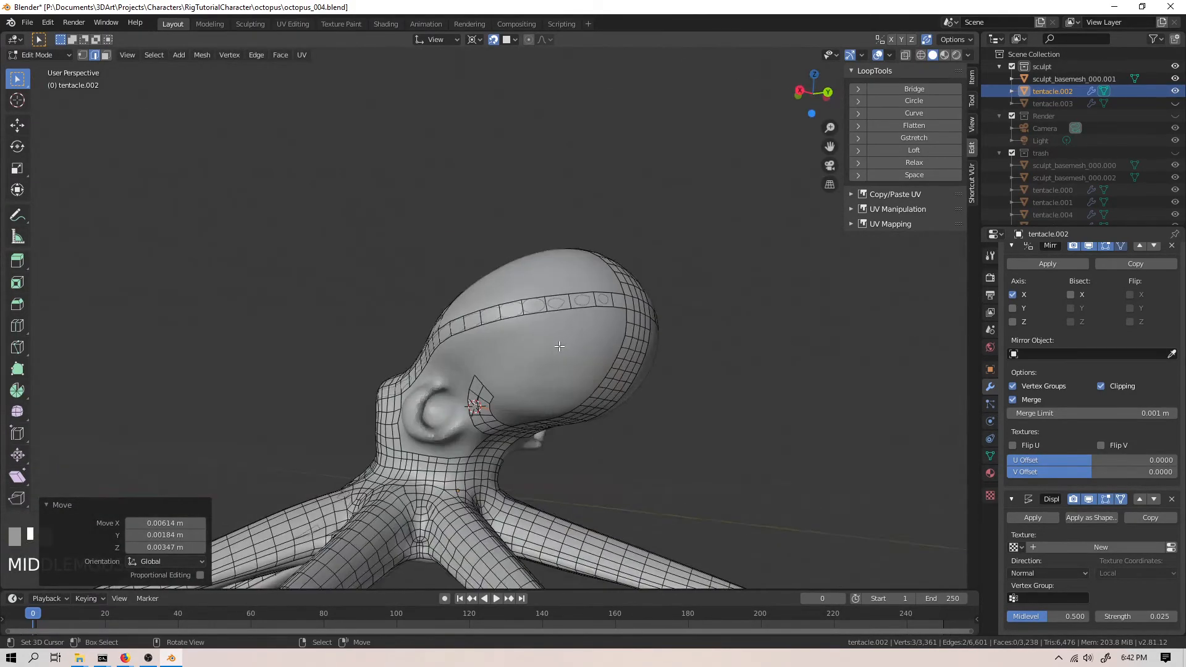
pyautogui.click(26, 22)
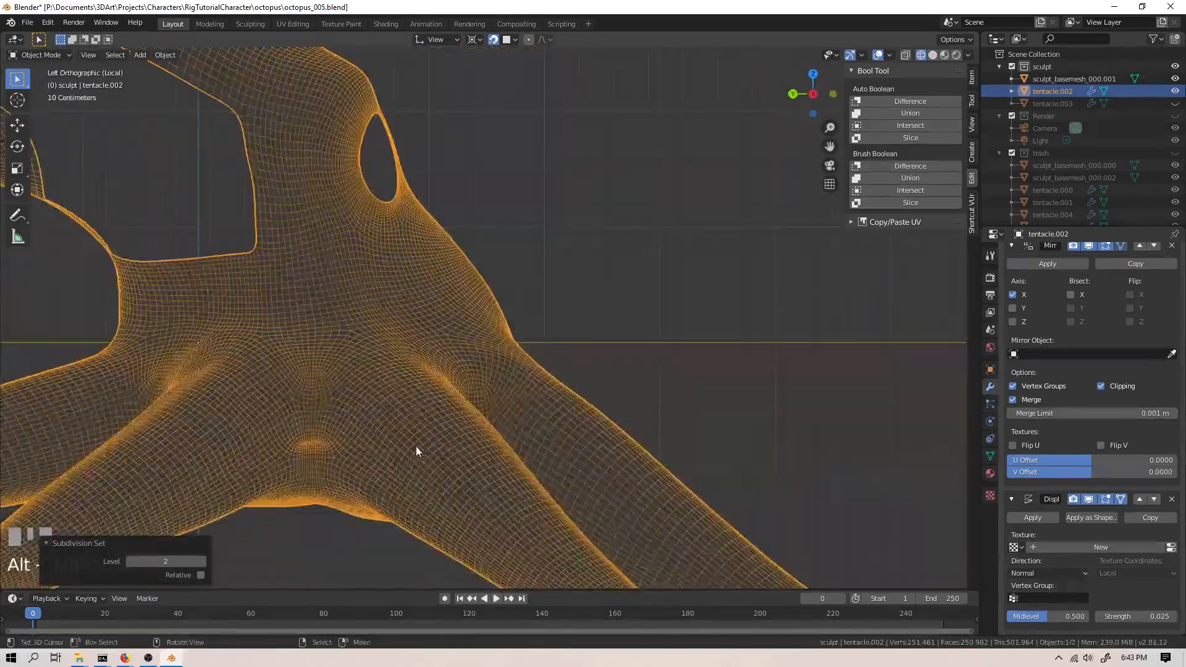
pyautogui.moveTo(417, 451); pyautogui.dragTo(745, 348)
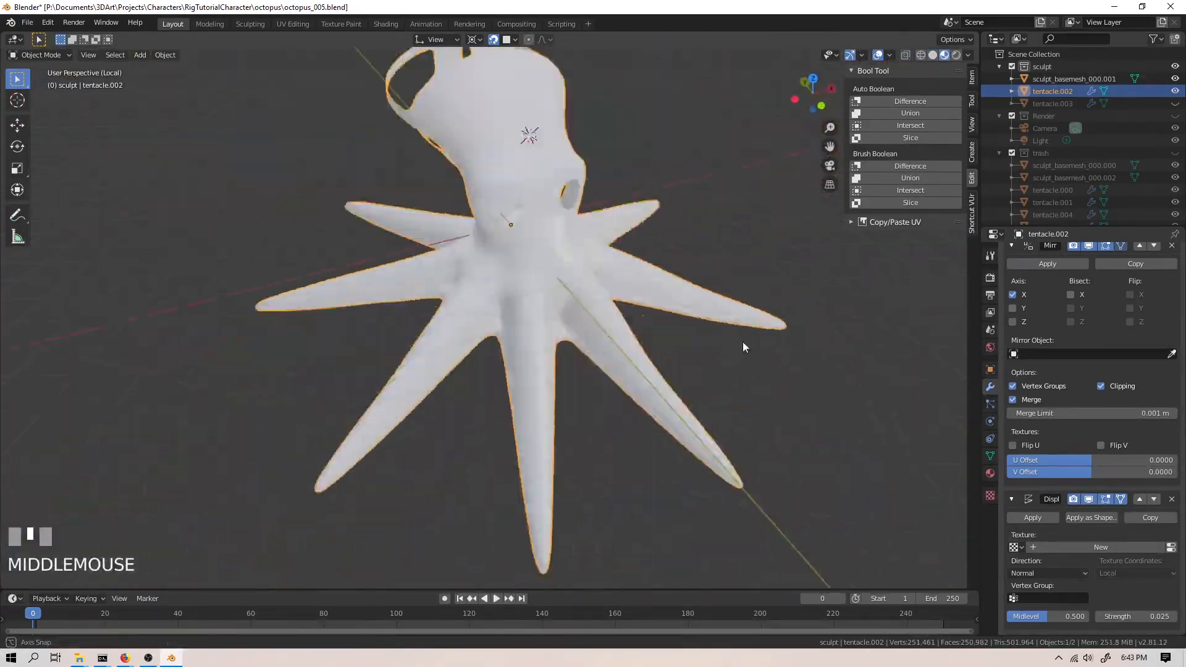